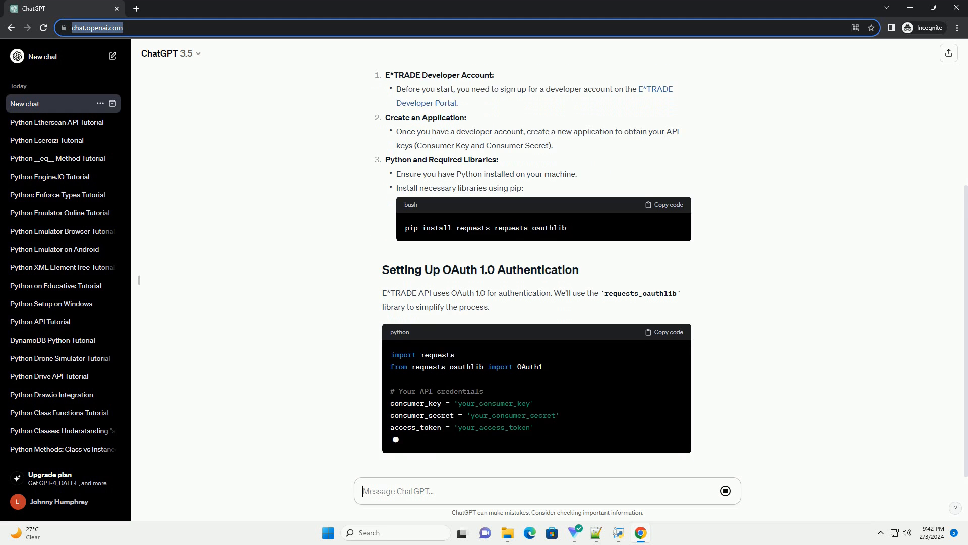
scroll(down, 3)
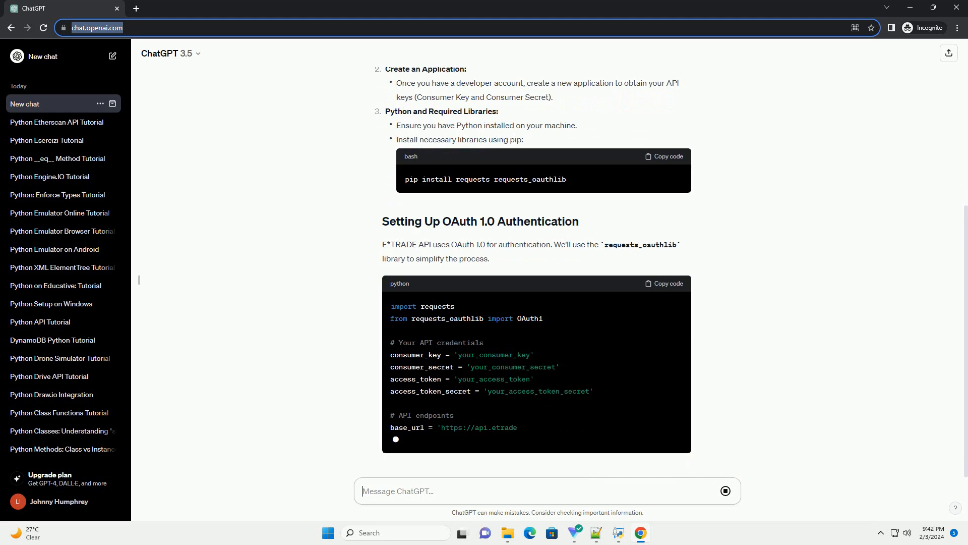
scroll(down, 3)
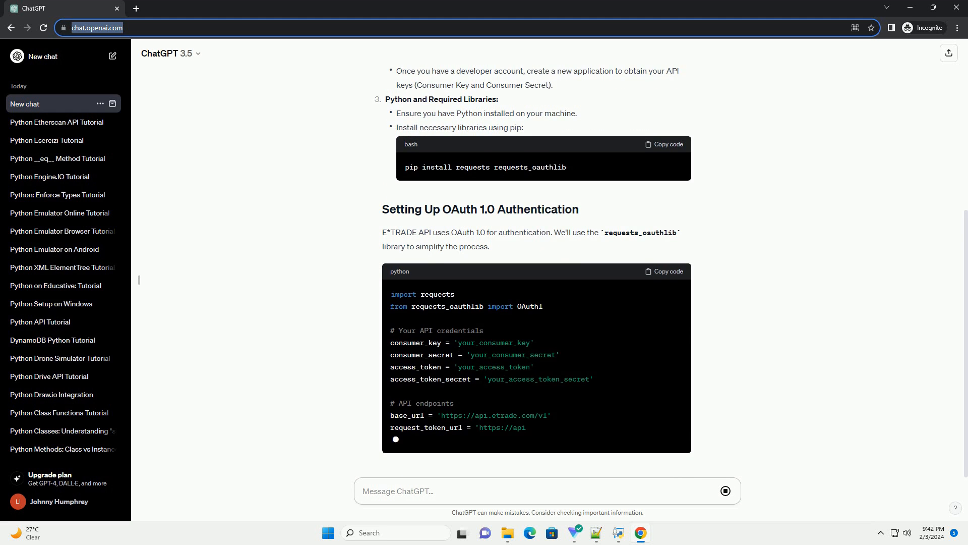
scroll(down, 3)
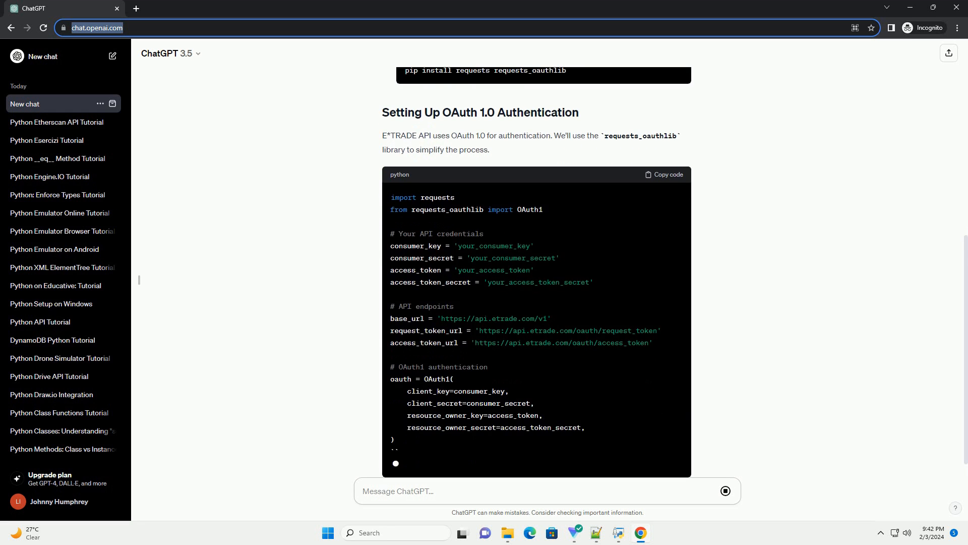
scroll(down, 3)
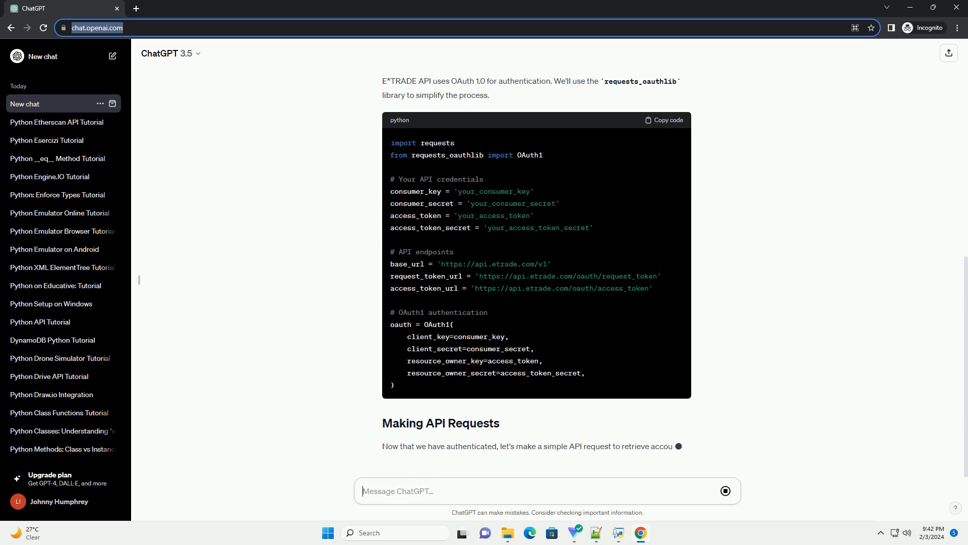
scroll(down, 3)
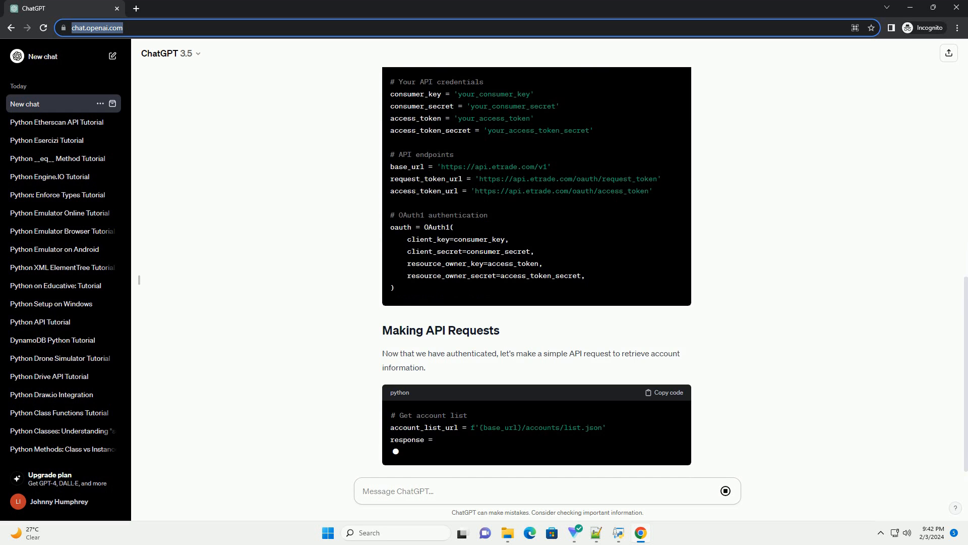
scroll(down, 3)
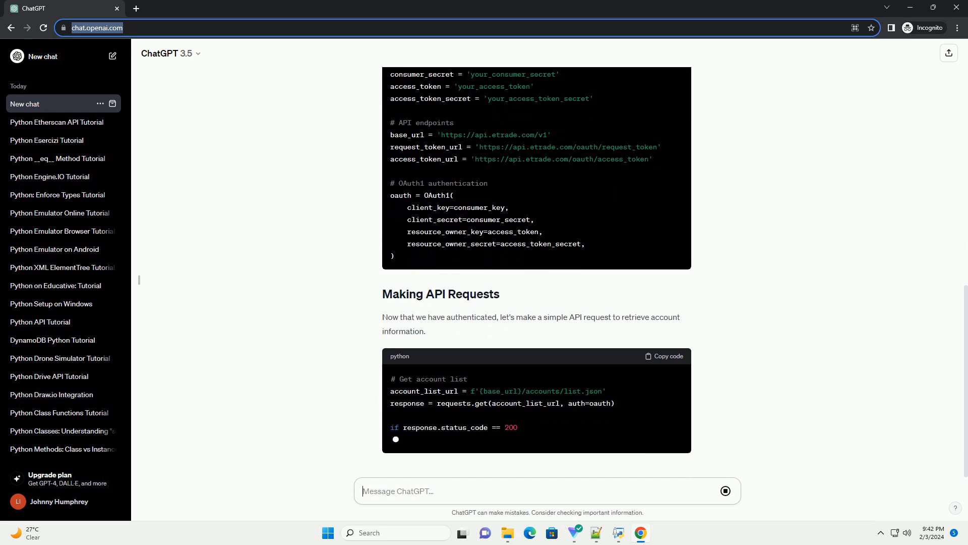
scroll(down, 3)
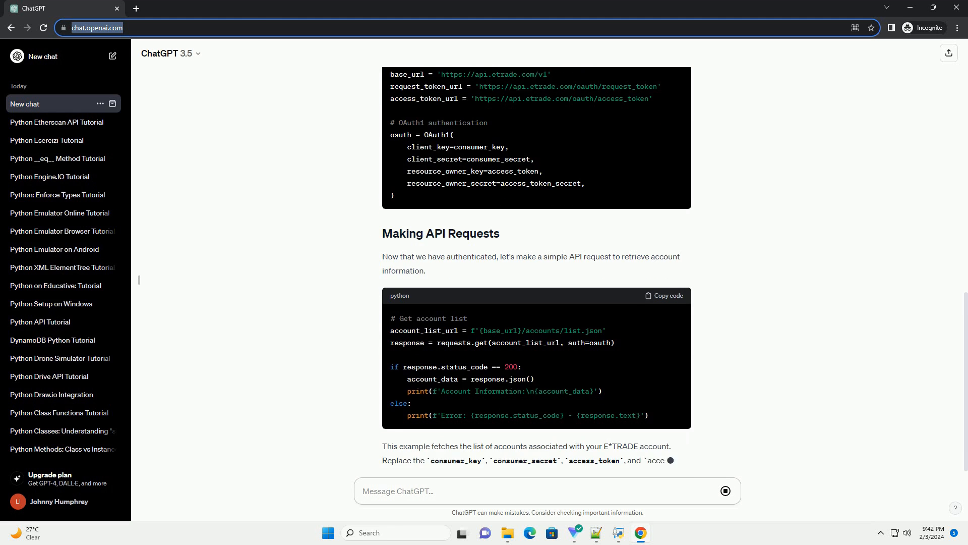
scroll(down, 3)
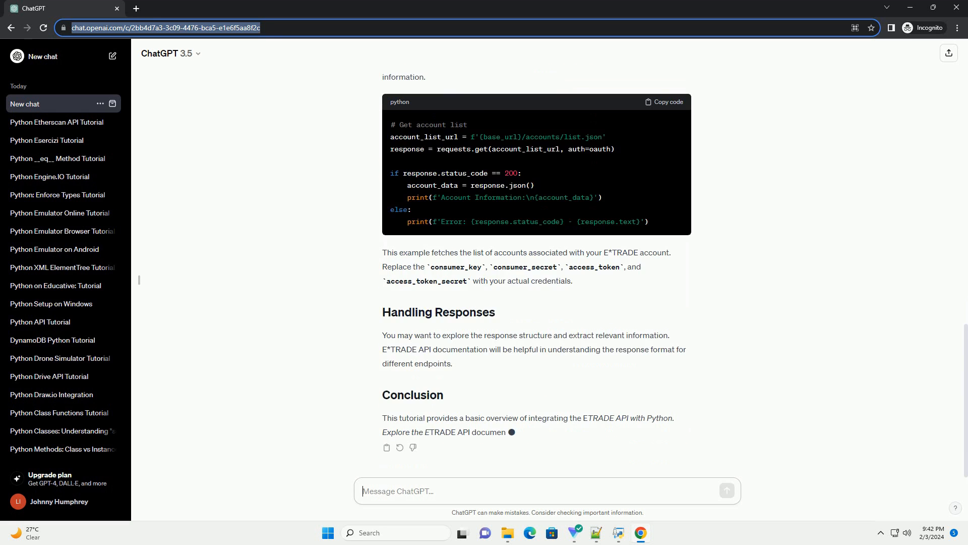